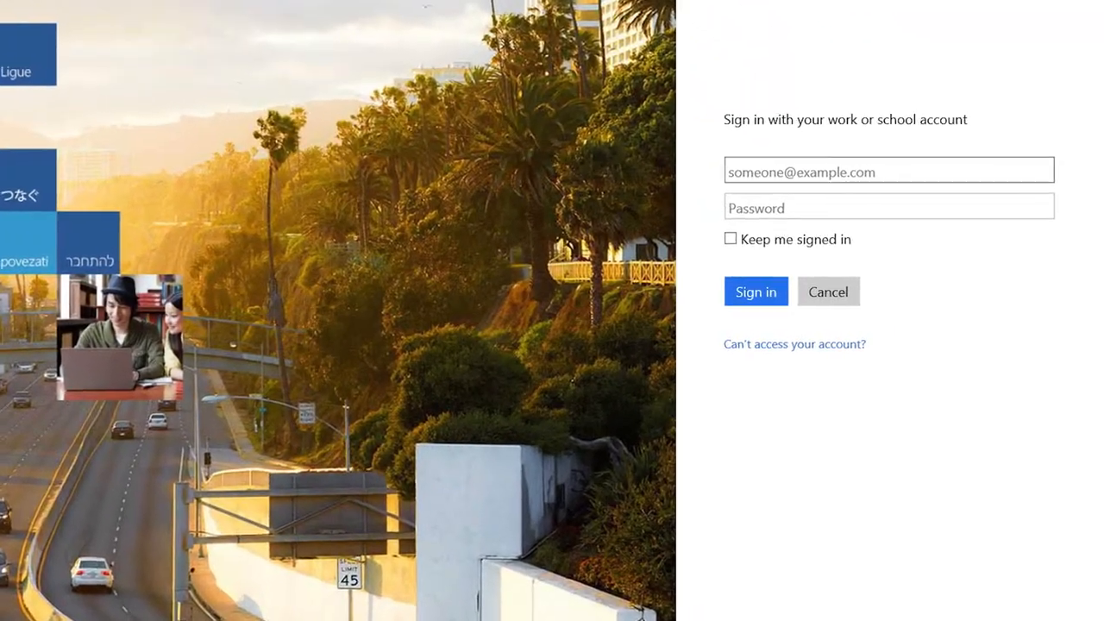
Step: Sign in to Office 365 with the work account and reach the home page
left_click(756, 292)
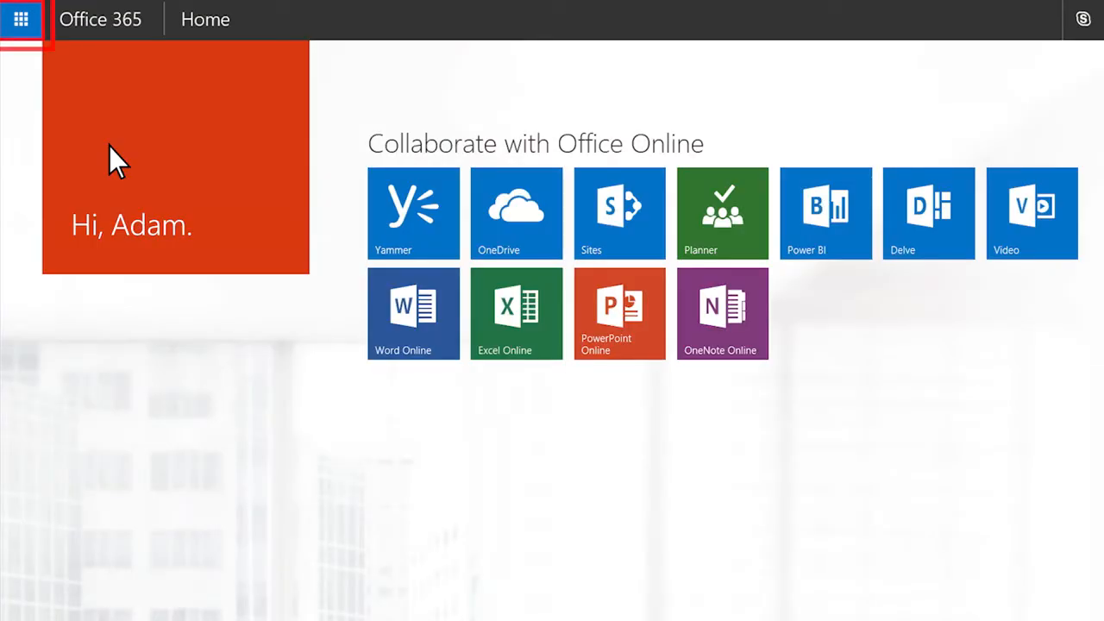
Step: Go from the app launcher to the OneDrive Files library
left_click(20, 19)
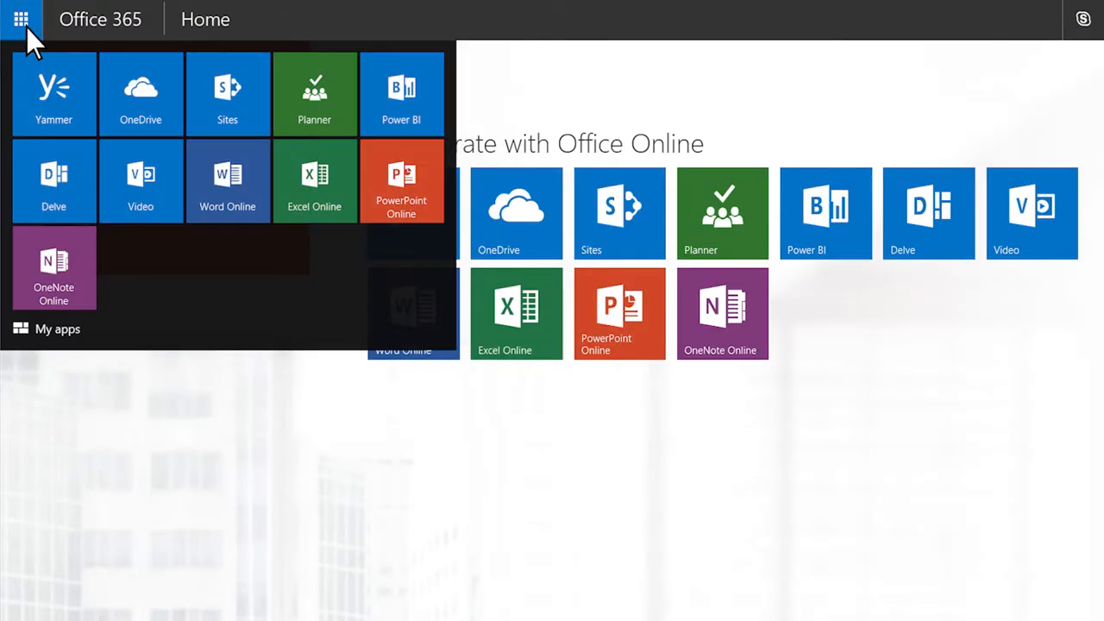
mouse_move(124, 135)
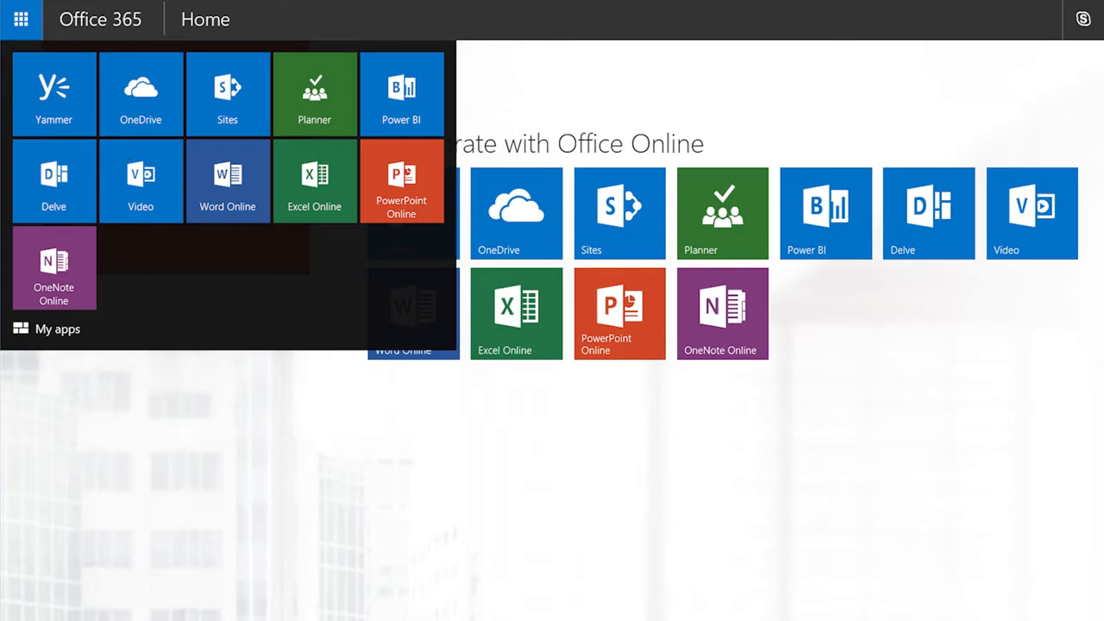
left_click(139, 93)
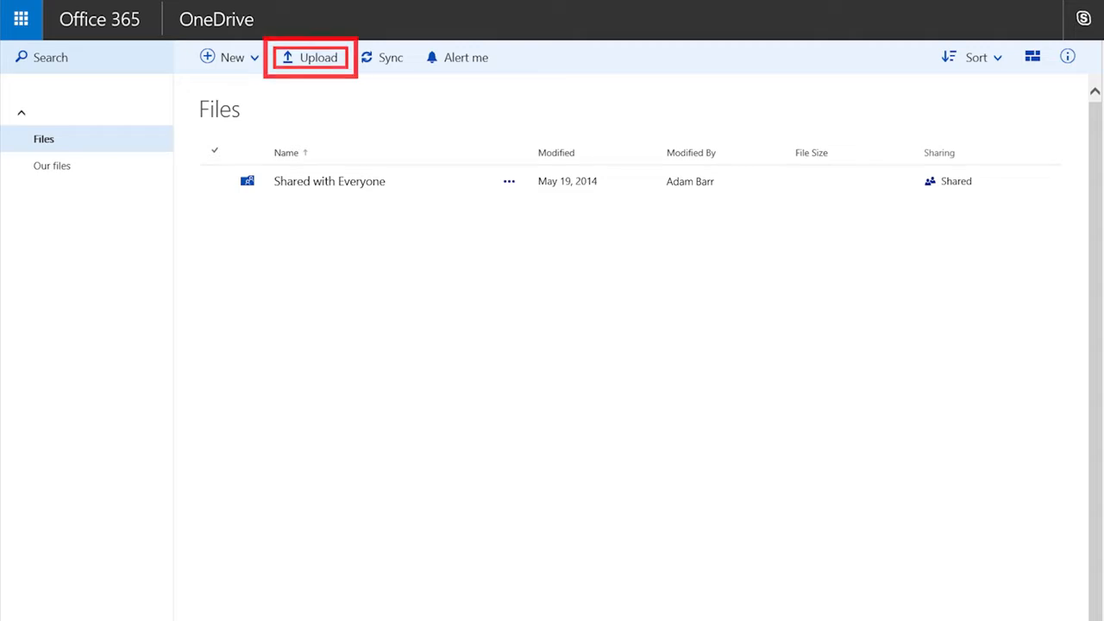
Step: Upload the Agenda, Billing Statement, Campaign and other Office files into Files
left_click(310, 57)
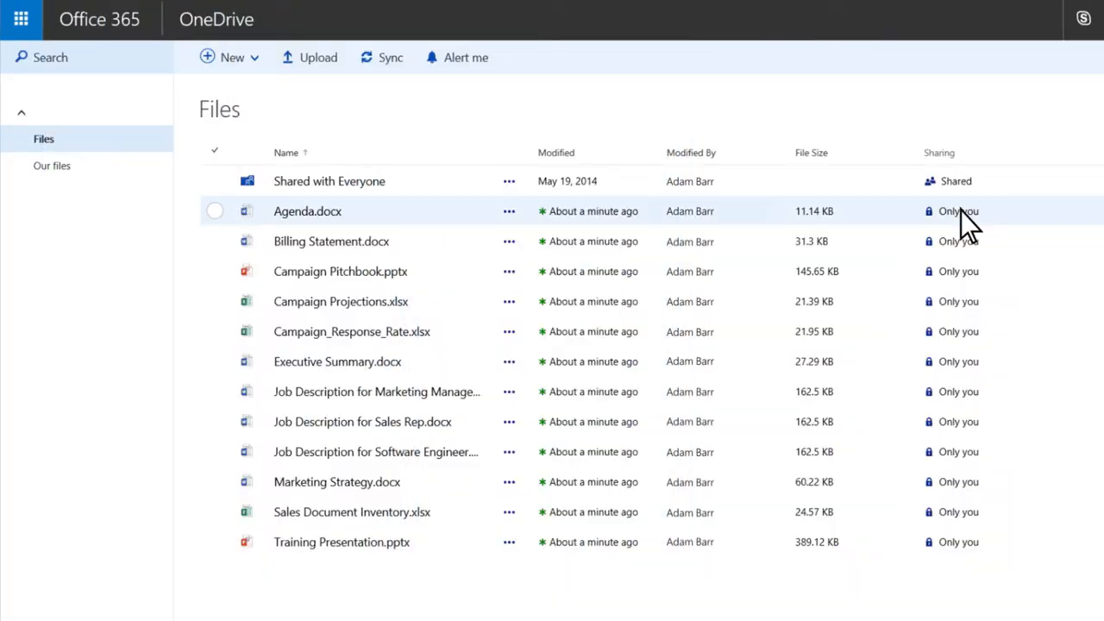
Step: Share Agenda.docx with an external address, Can edit, and send the invitation
left_click(960, 211)
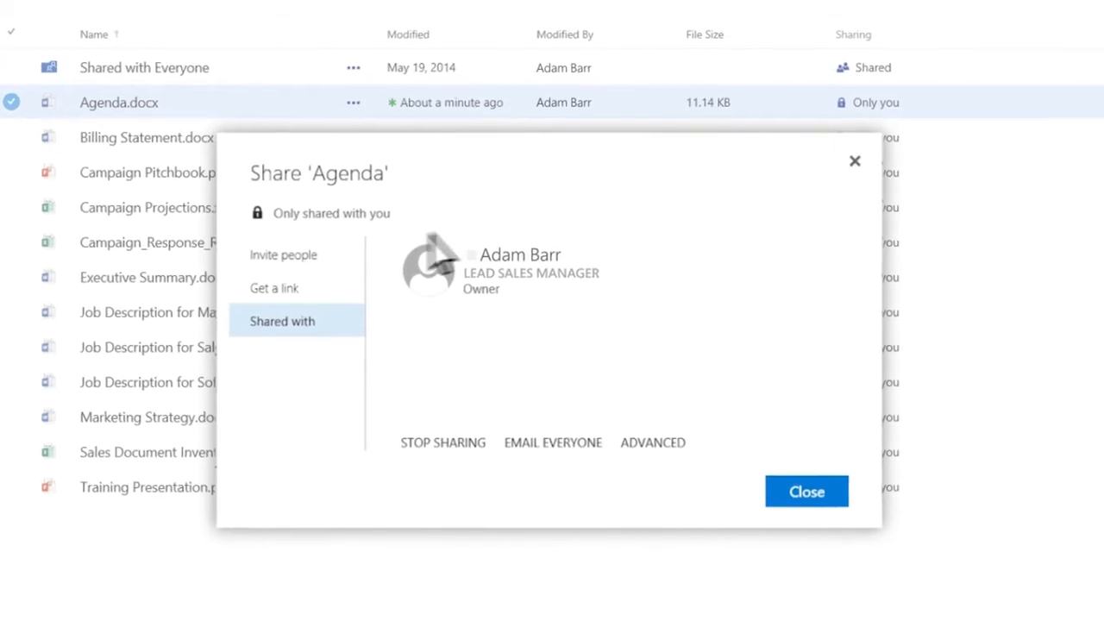
left_click(282, 255)
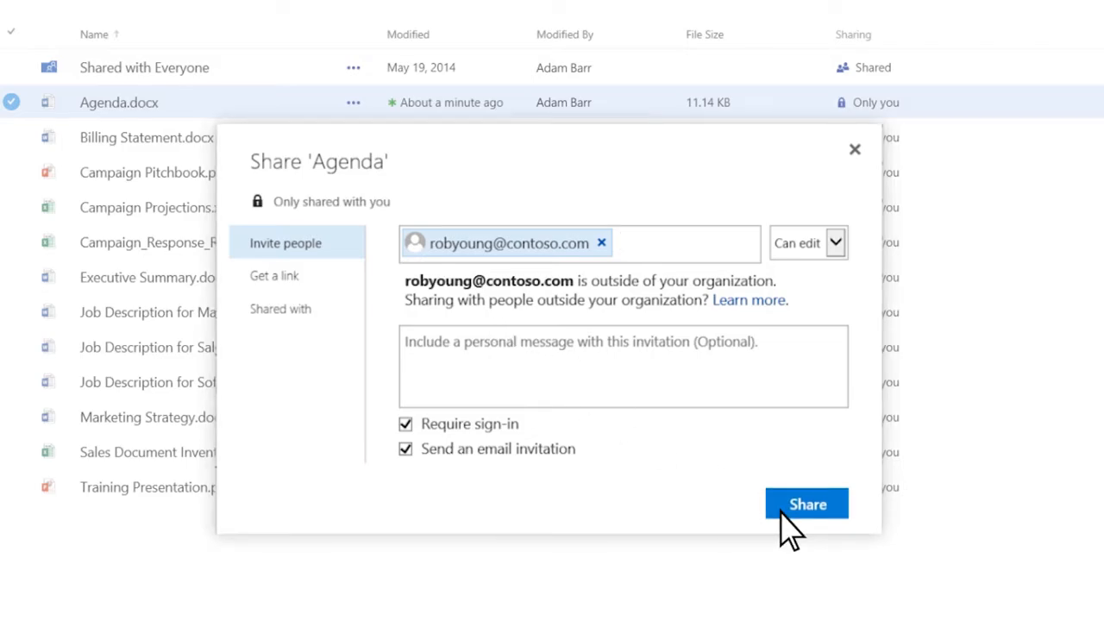
left_click(808, 503)
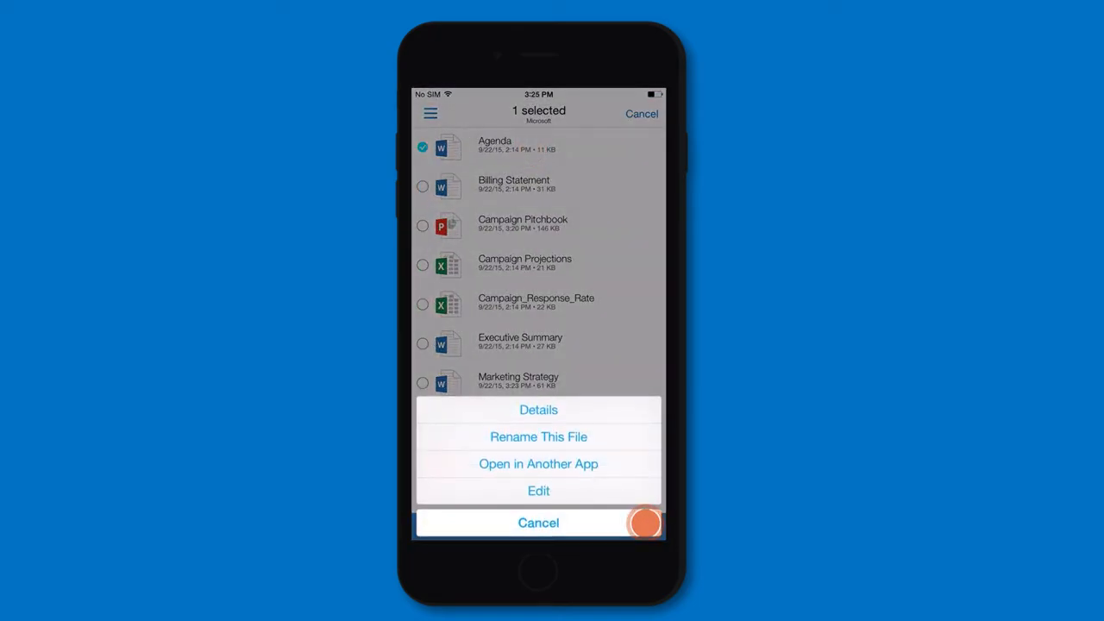
Step: Dismiss the action sheet offered for Agenda in the phone's OneDrive
left_click(538, 523)
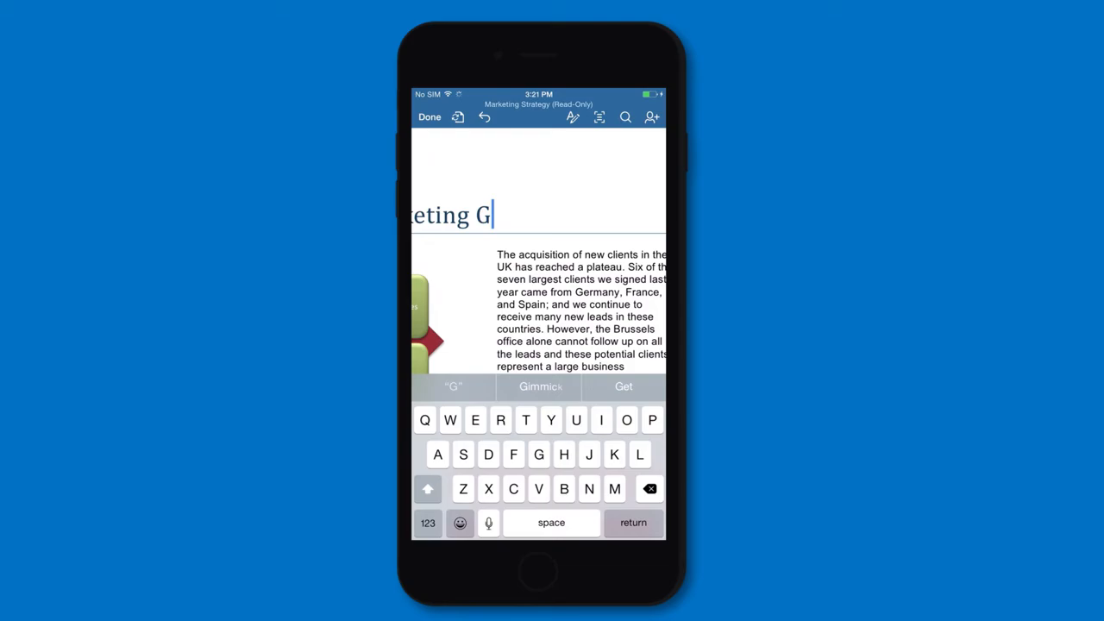
Step: Complete the heading as 'Long-Range Marketing Plan' and finish editing with Done
type("lan")
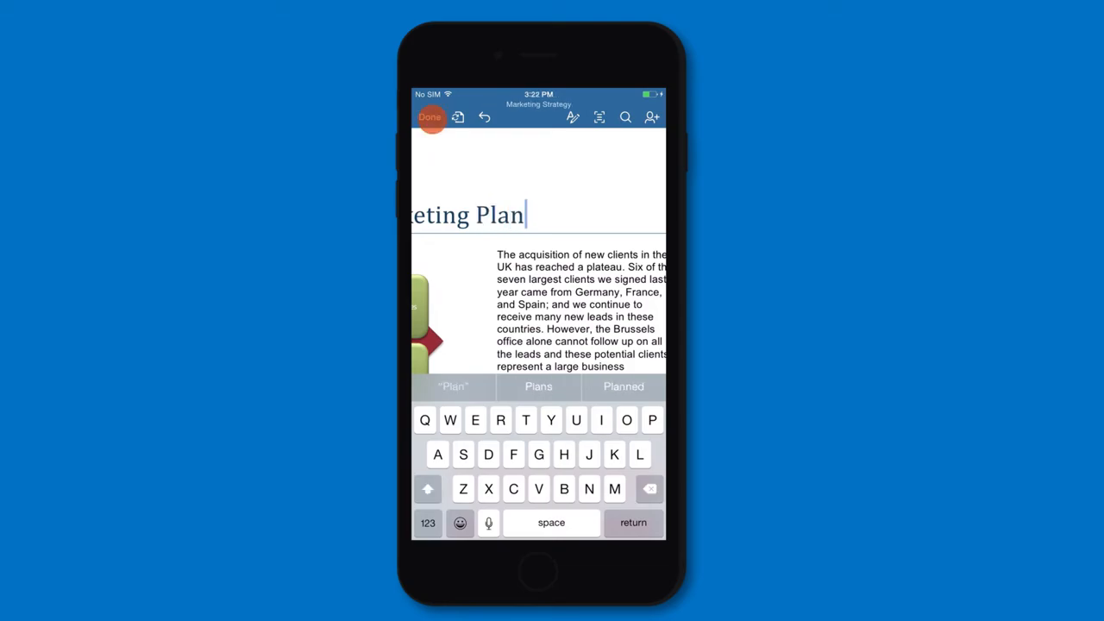
left_click(430, 117)
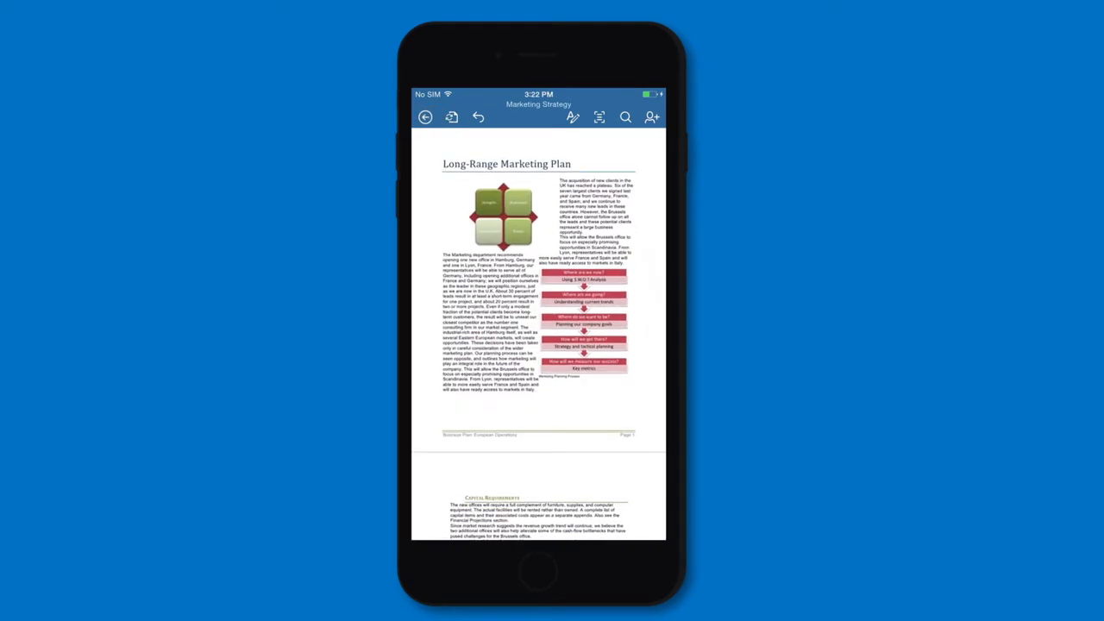